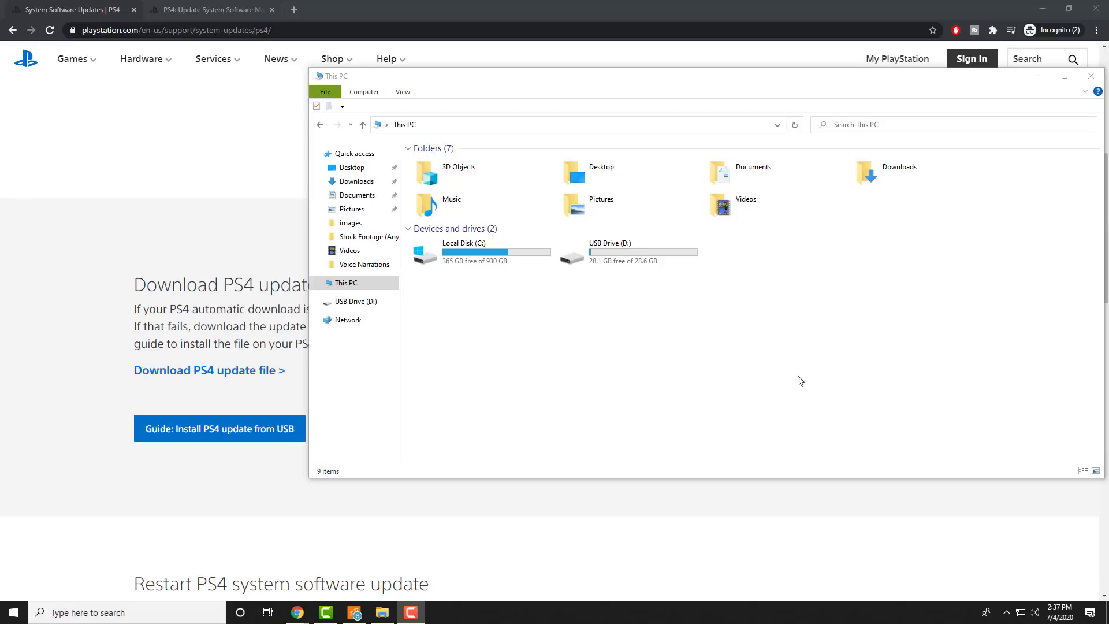
{"action": "mouse_move", "coordinate": [636, 344]}
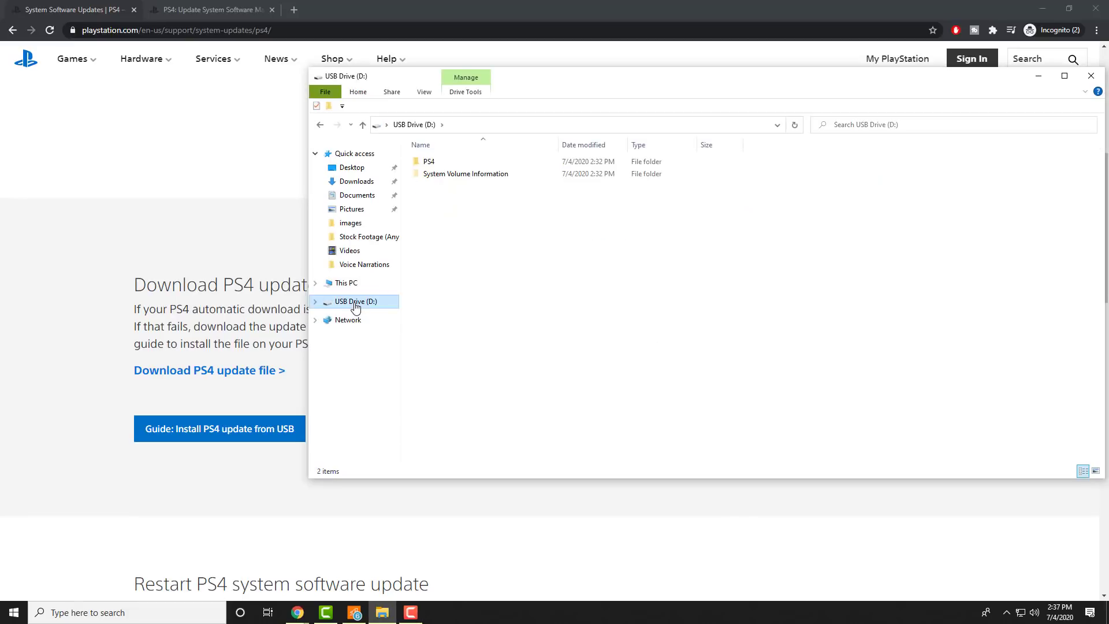
Step: Right-click USB Drive (D:) to bring up its context menu
{"action": "right_click", "coordinate": [355, 301]}
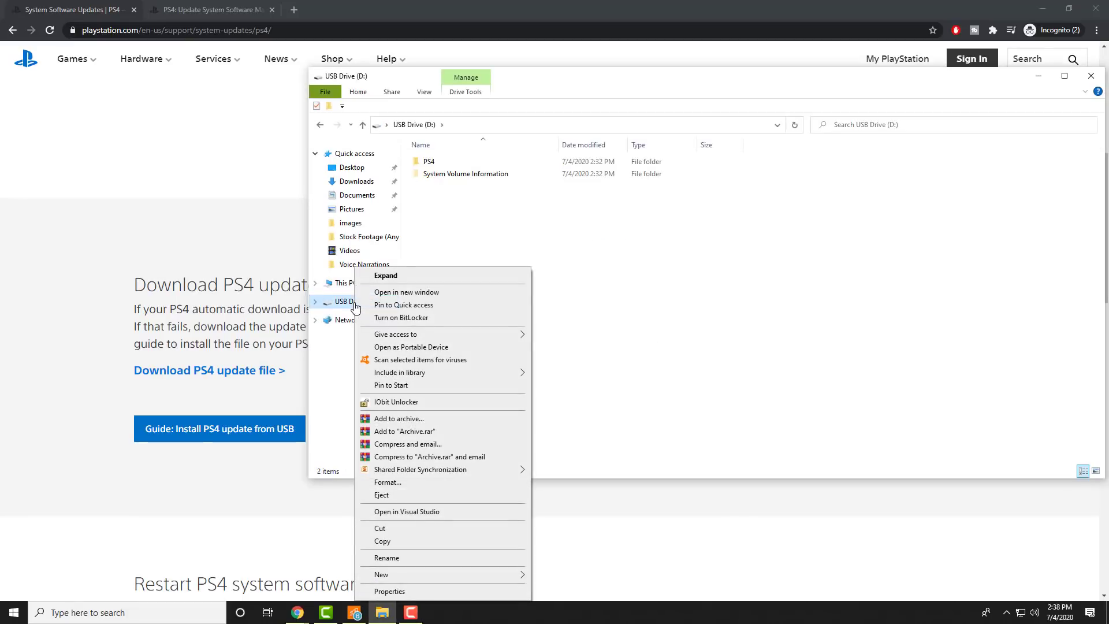
{"action": "mouse_move", "coordinate": [398, 527]}
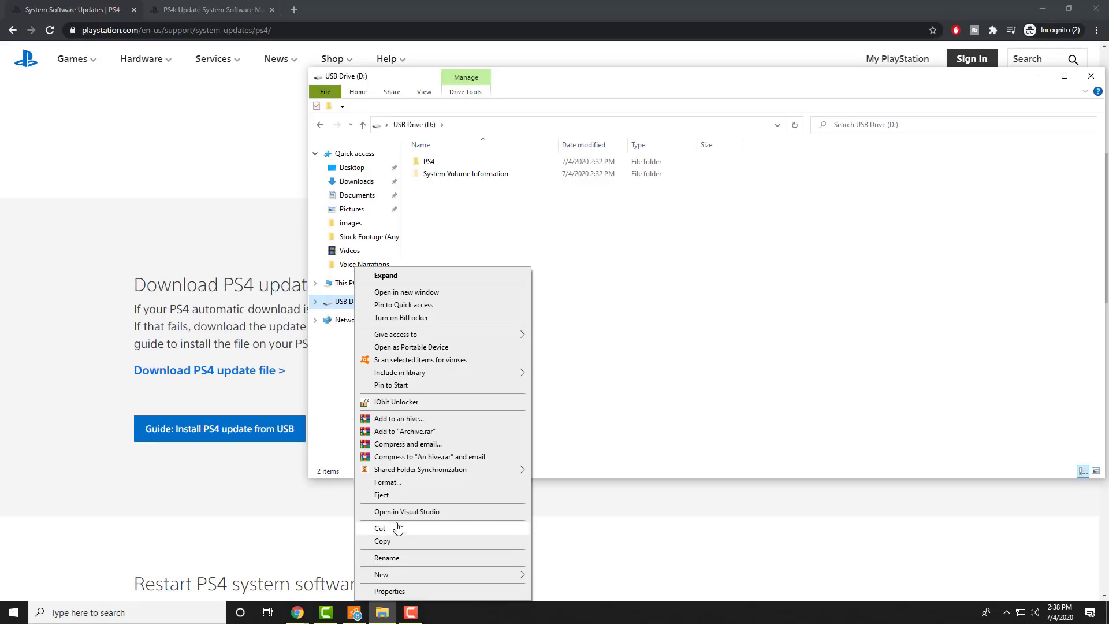
Step: Open Format for the USB drive and confirm FAT32 (Default) with Quick Format
{"action": "left_click", "coordinate": [387, 482]}
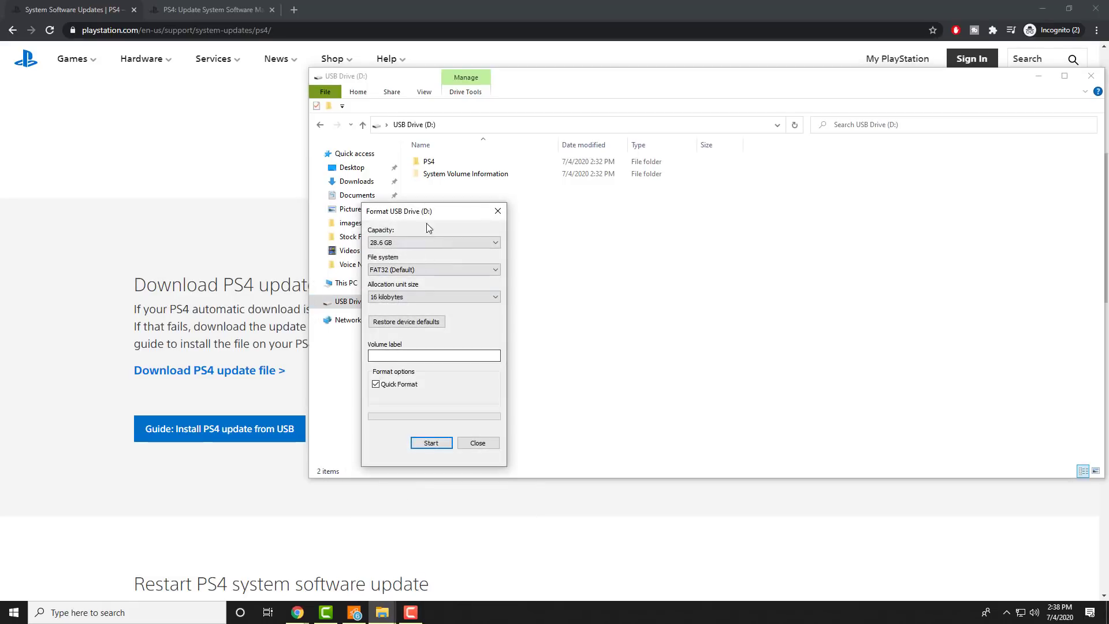
{"action": "left_click_drag", "start_coordinate": [398, 211], "coordinate": [590, 185]}
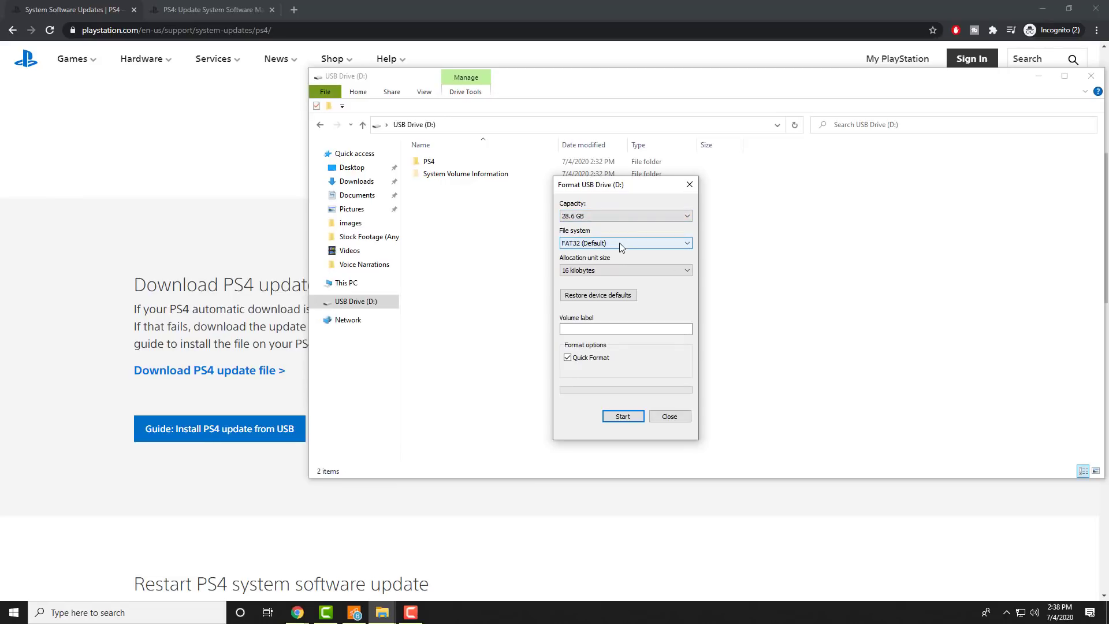
{"action": "left_click", "coordinate": [625, 243]}
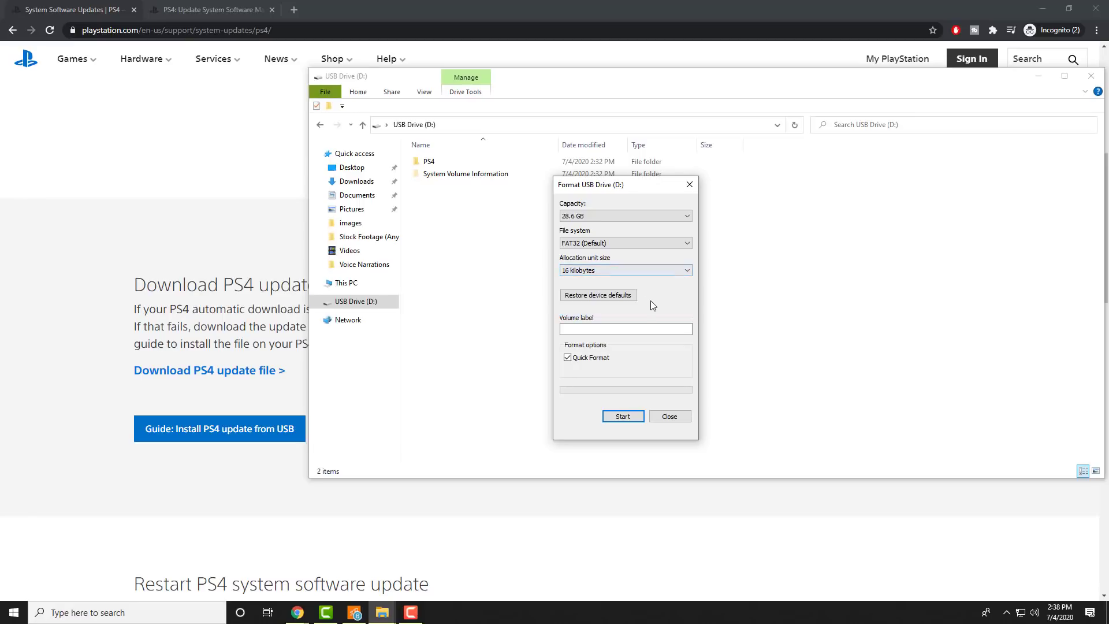
Step: Close the Format dialog and select the PS4 folder on the drive
{"action": "left_click", "coordinate": [668, 416]}
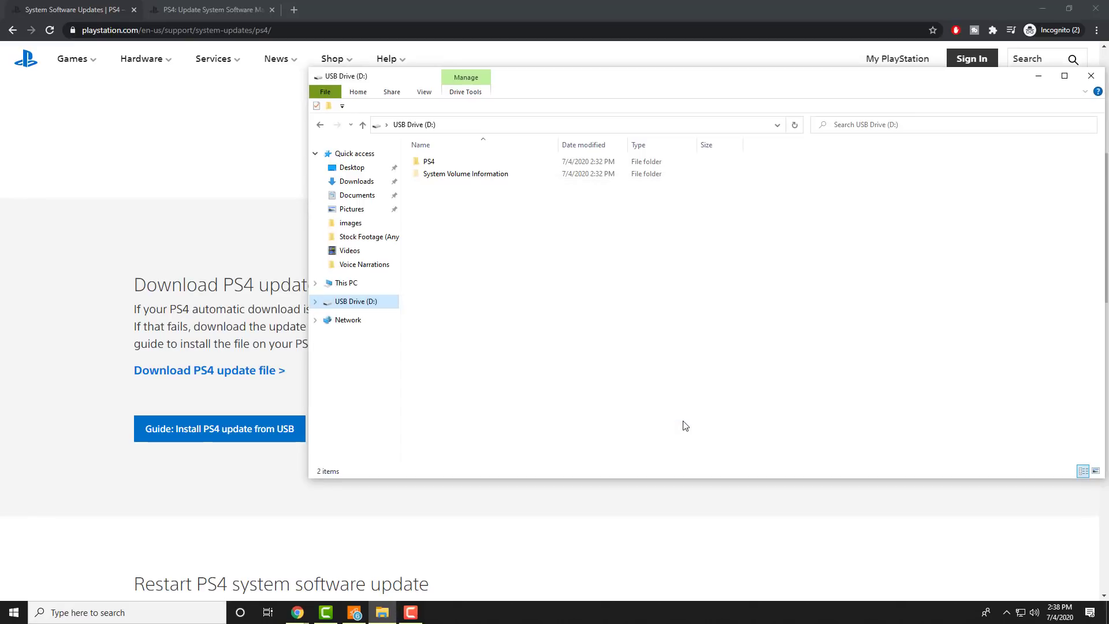
{"action": "mouse_move", "coordinate": [562, 261]}
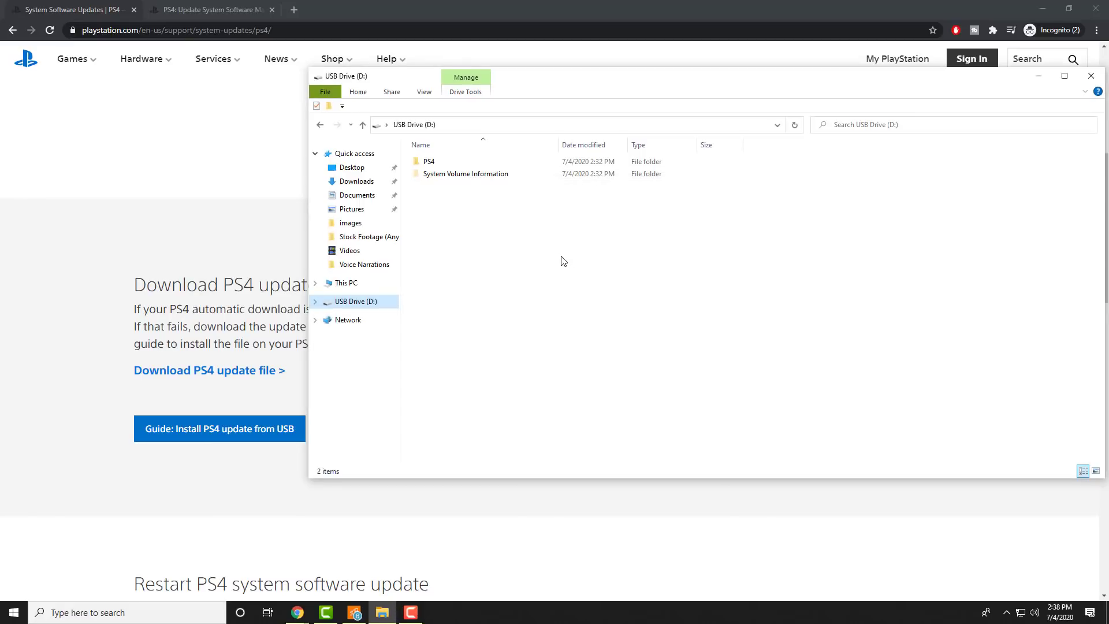
{"action": "left_click", "coordinate": [465, 173]}
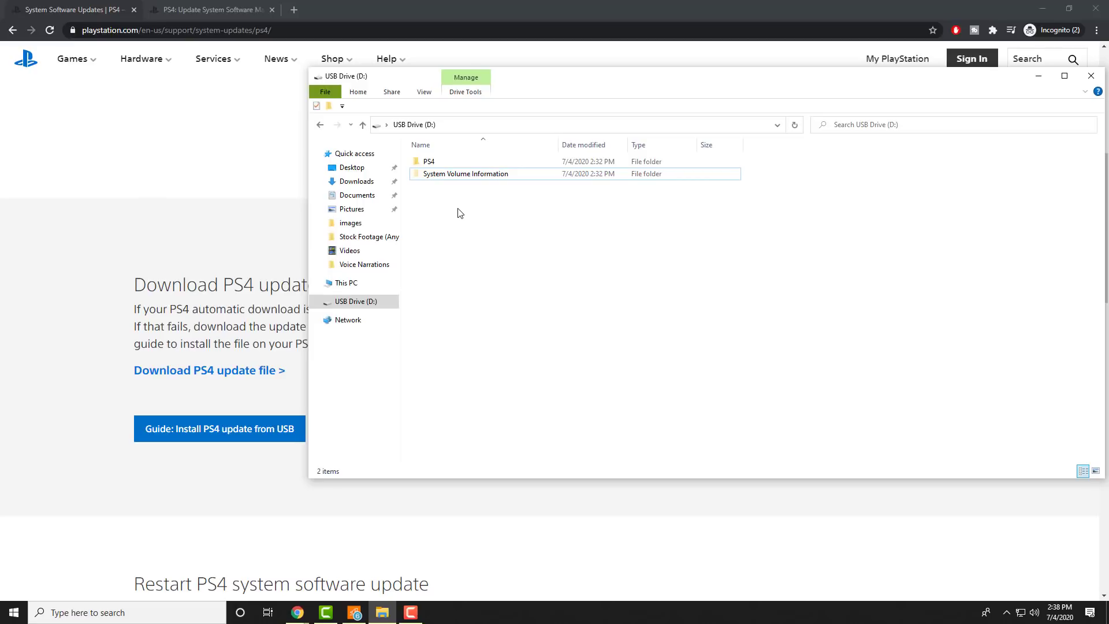
{"action": "mouse_move", "coordinate": [458, 208]}
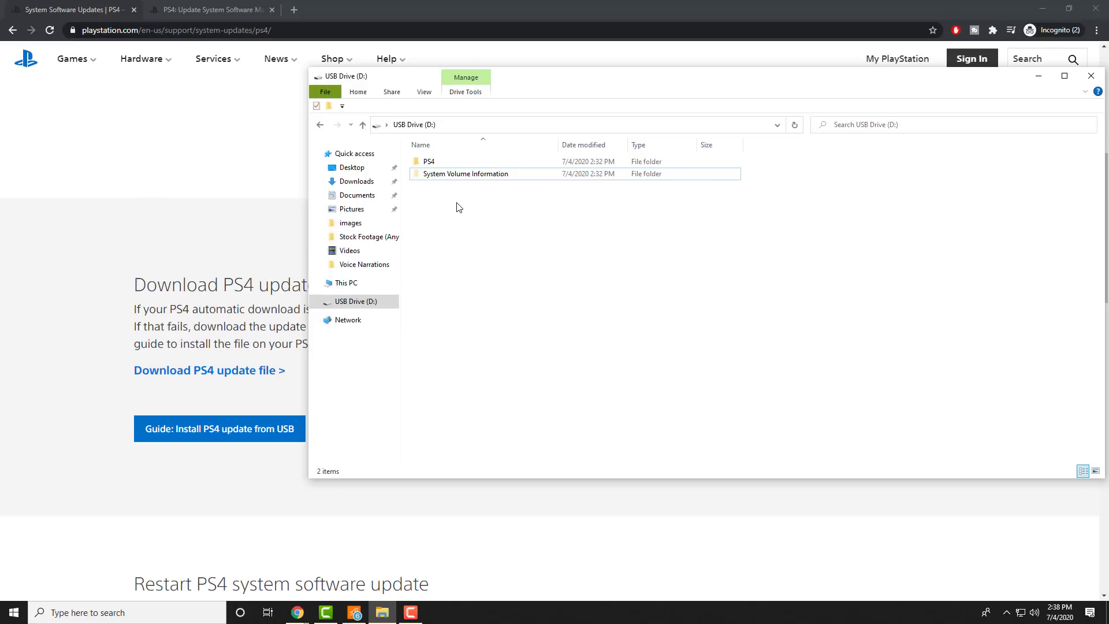
{"action": "left_click", "coordinate": [428, 161]}
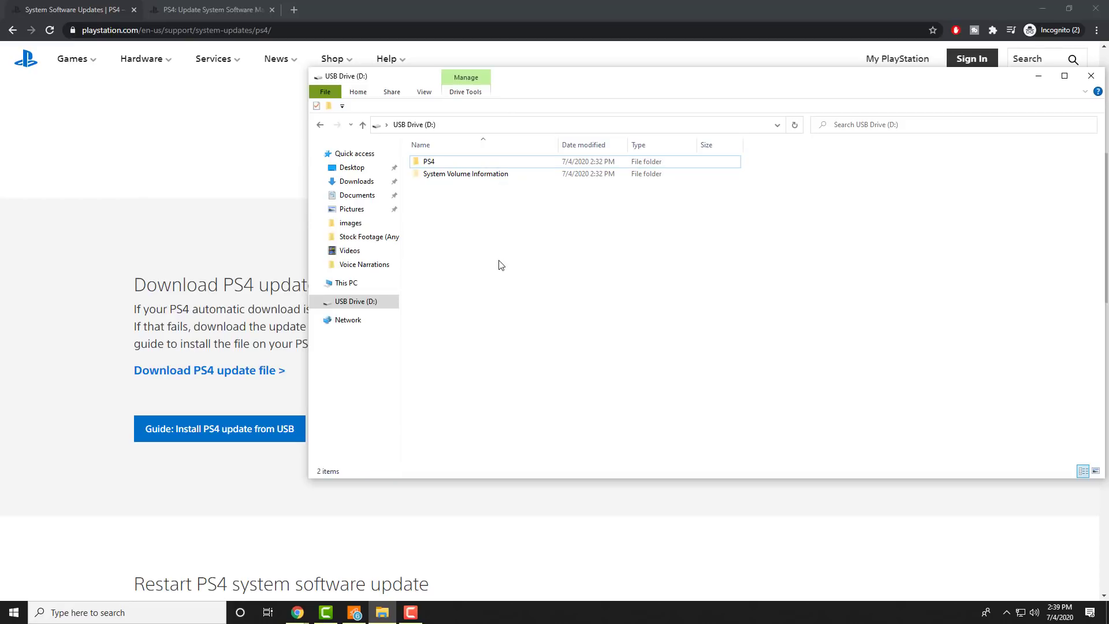
{"action": "right_click", "coordinate": [498, 266]}
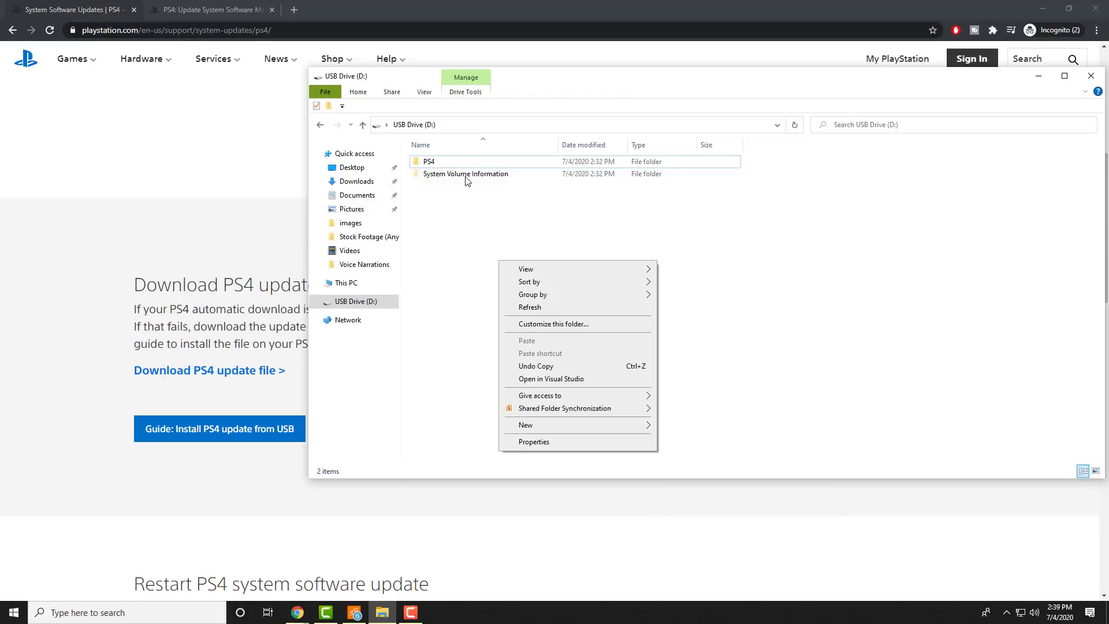
Step: Open PS4, then its UPDATE folder, showing PS4UPDATE.PUP
{"action": "double_click", "coordinate": [428, 161]}
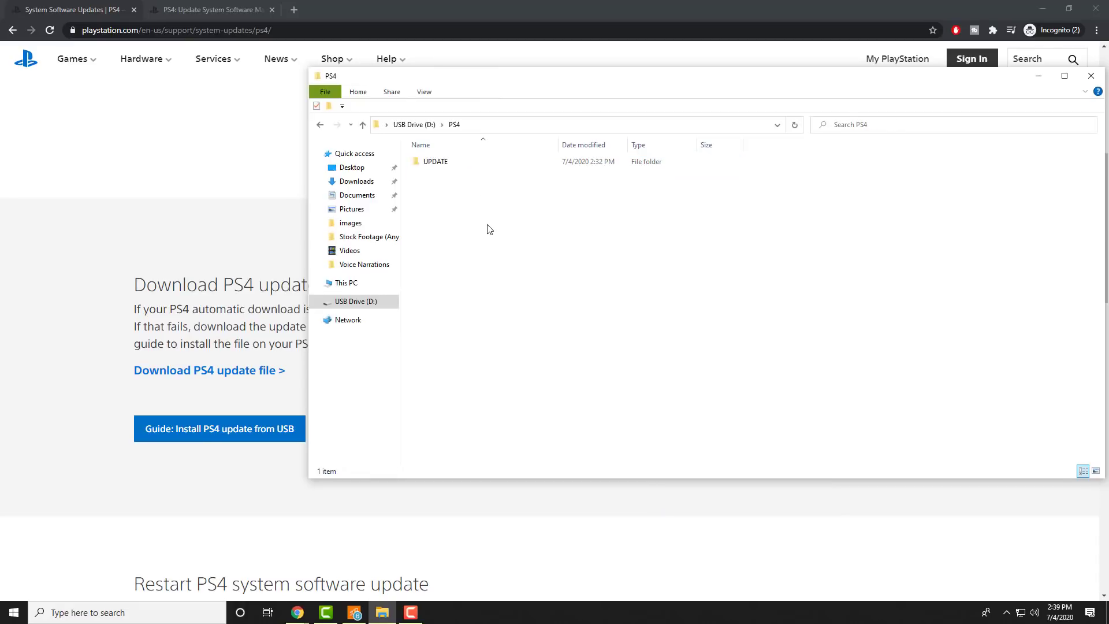
{"action": "right_click", "coordinate": [487, 233]}
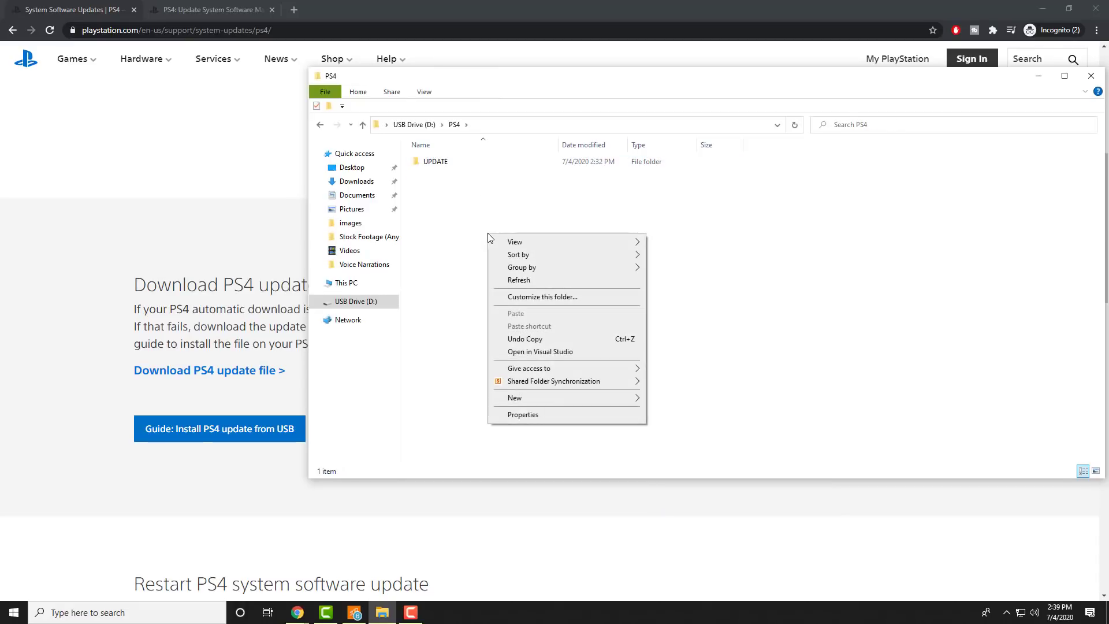
{"action": "mouse_move", "coordinate": [514, 397]}
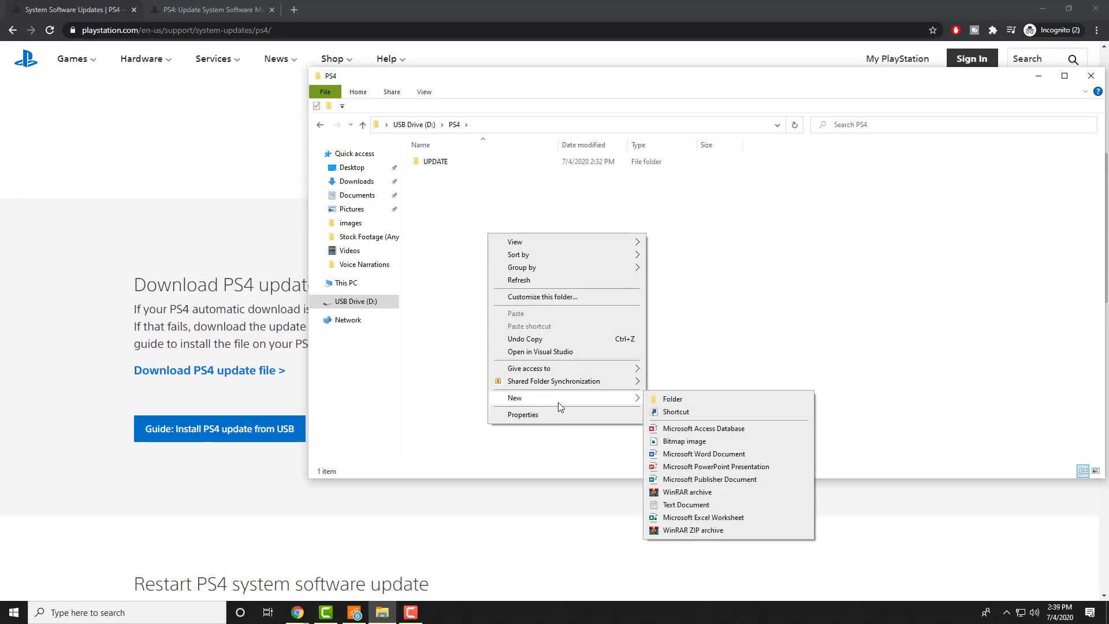
{"action": "left_click", "coordinate": [435, 161]}
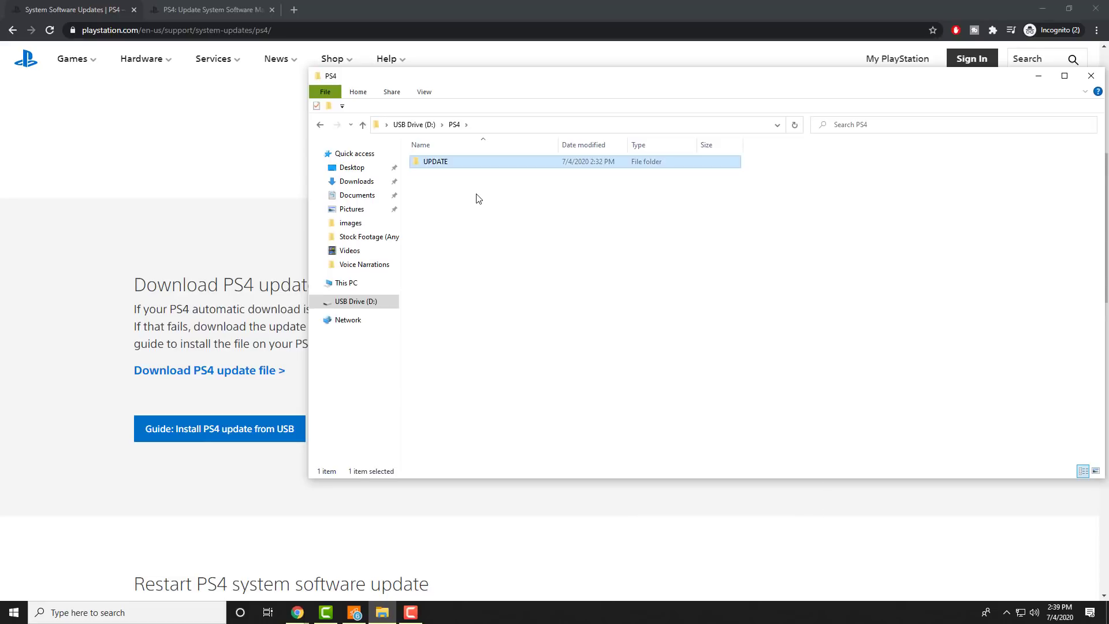
{"action": "double_click", "coordinate": [435, 161]}
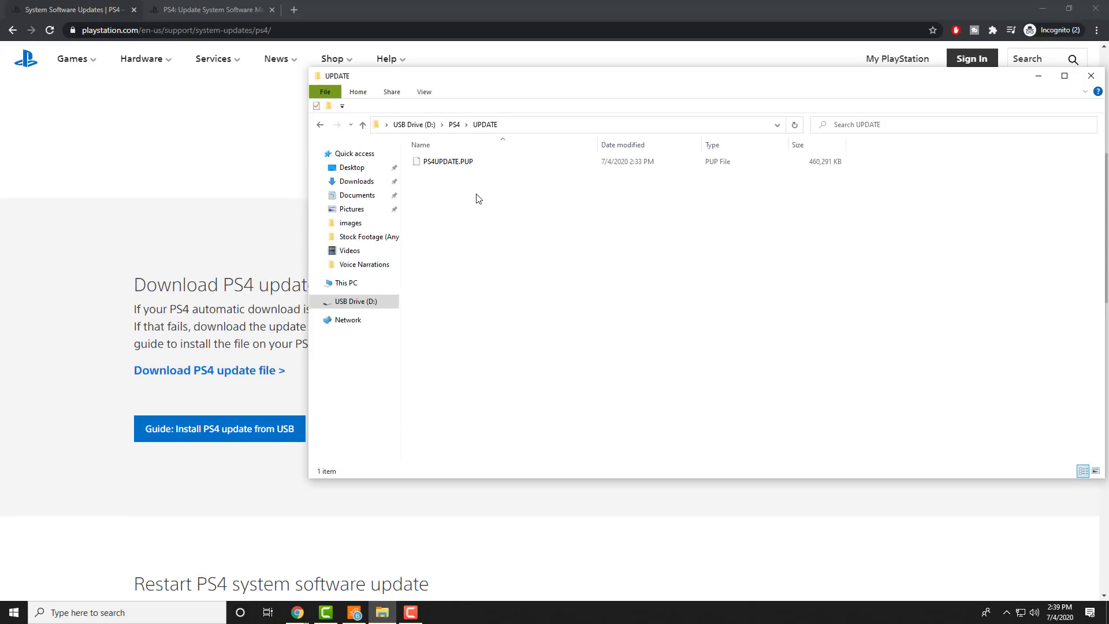
{"action": "mouse_move", "coordinate": [160, 239]}
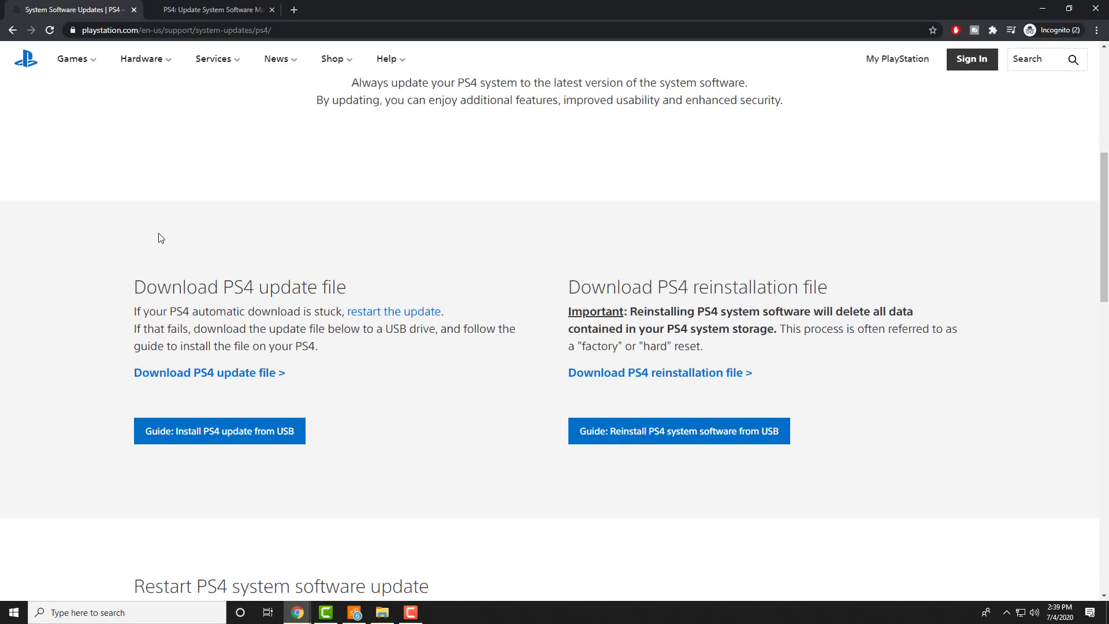
{"action": "scroll", "scroll_direction": "up", "scroll_amount": 3}
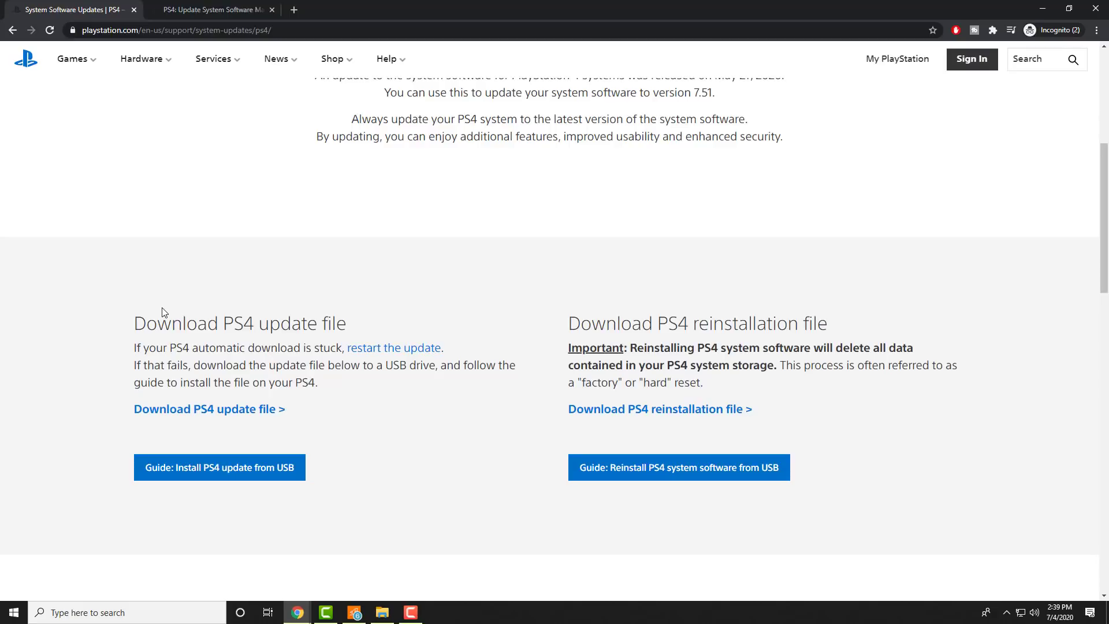
{"action": "mouse_move", "coordinate": [484, 362]}
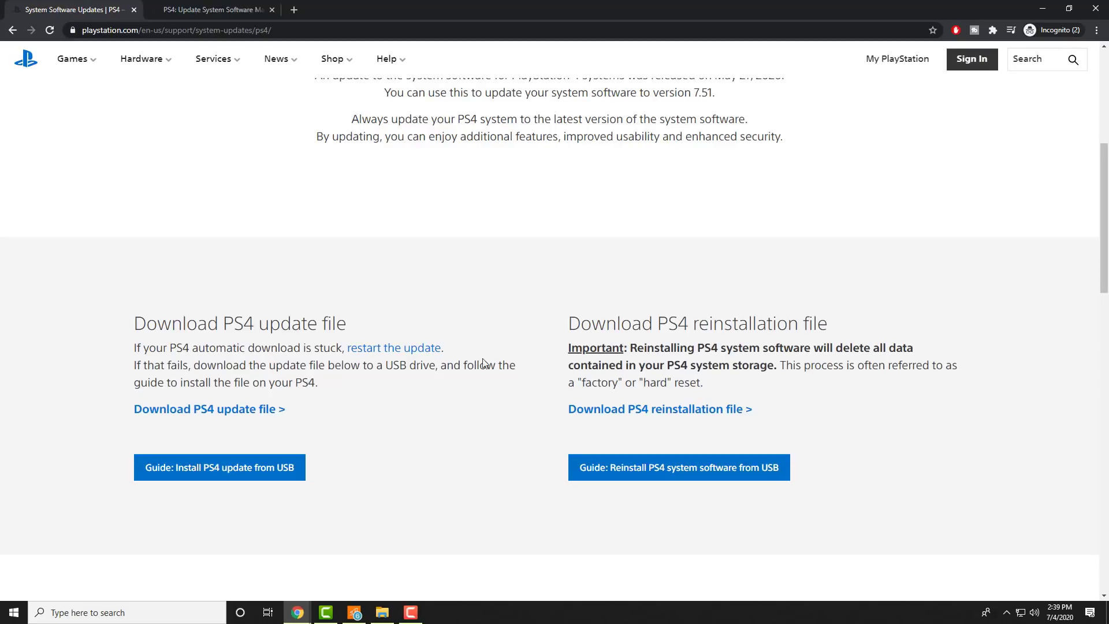
{"action": "mouse_move", "coordinate": [615, 331]}
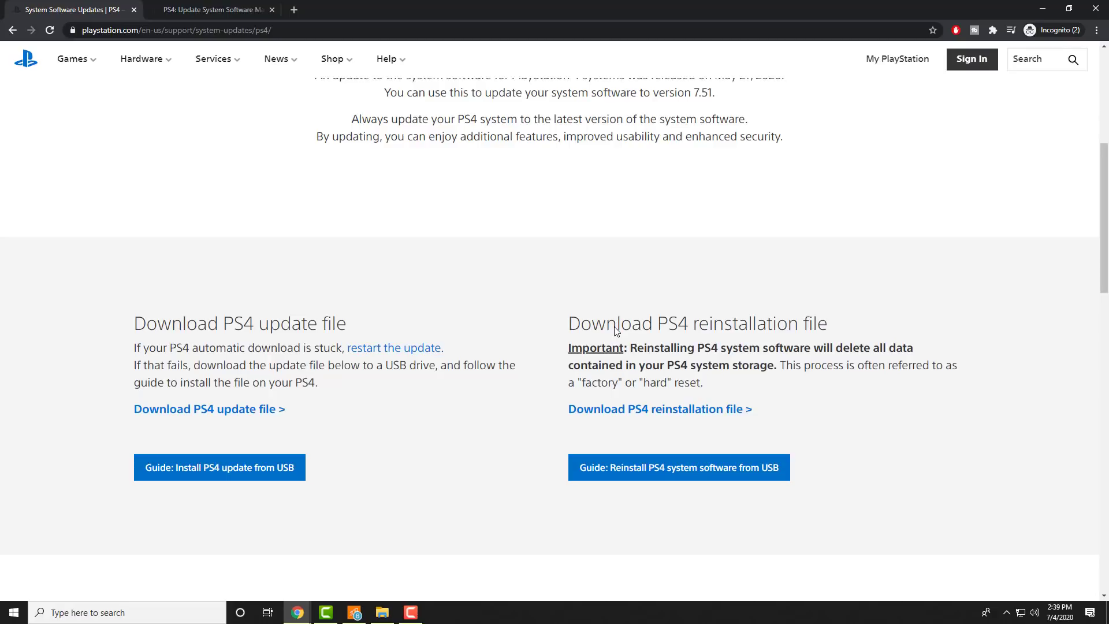
{"action": "mouse_move", "coordinate": [812, 378]}
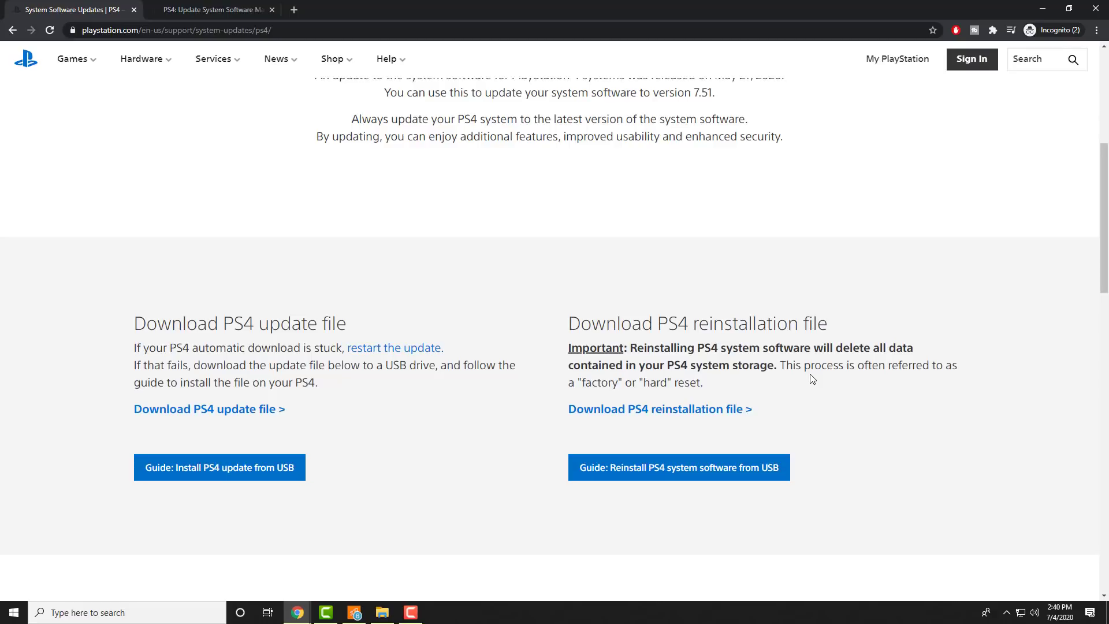
{"action": "mouse_move", "coordinate": [242, 331]}
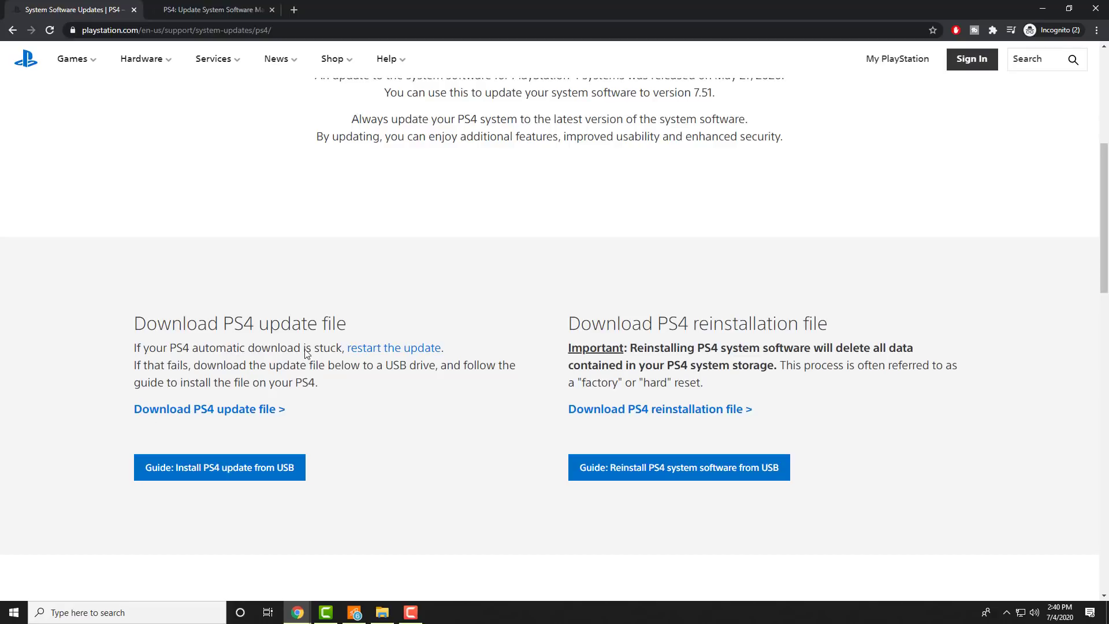
{"action": "mouse_move", "coordinate": [208, 409]}
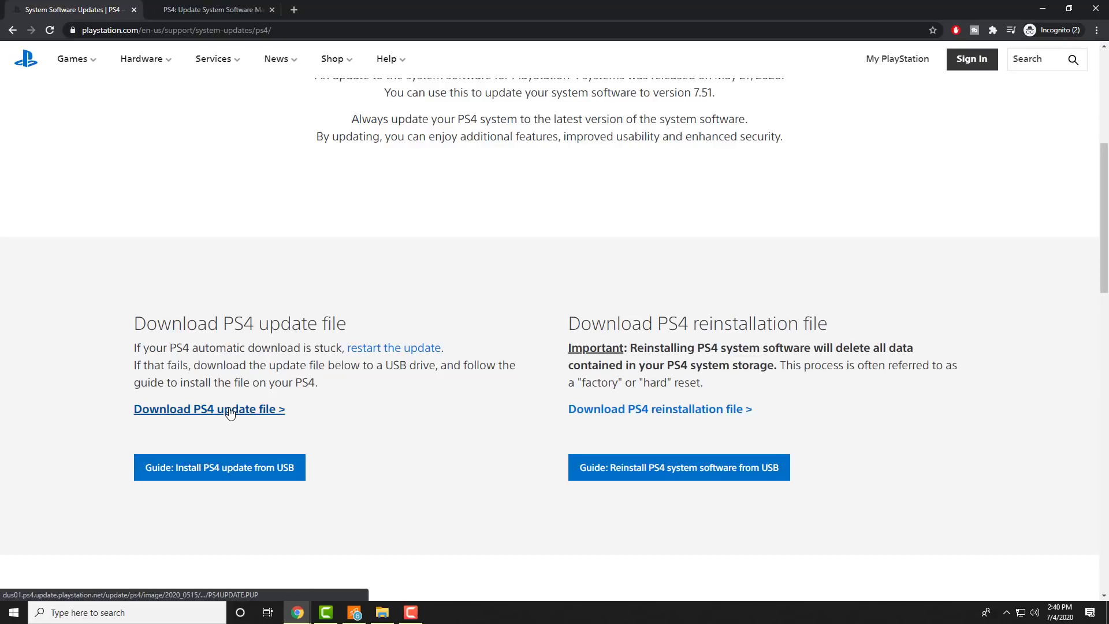
{"action": "mouse_move", "coordinate": [227, 475]}
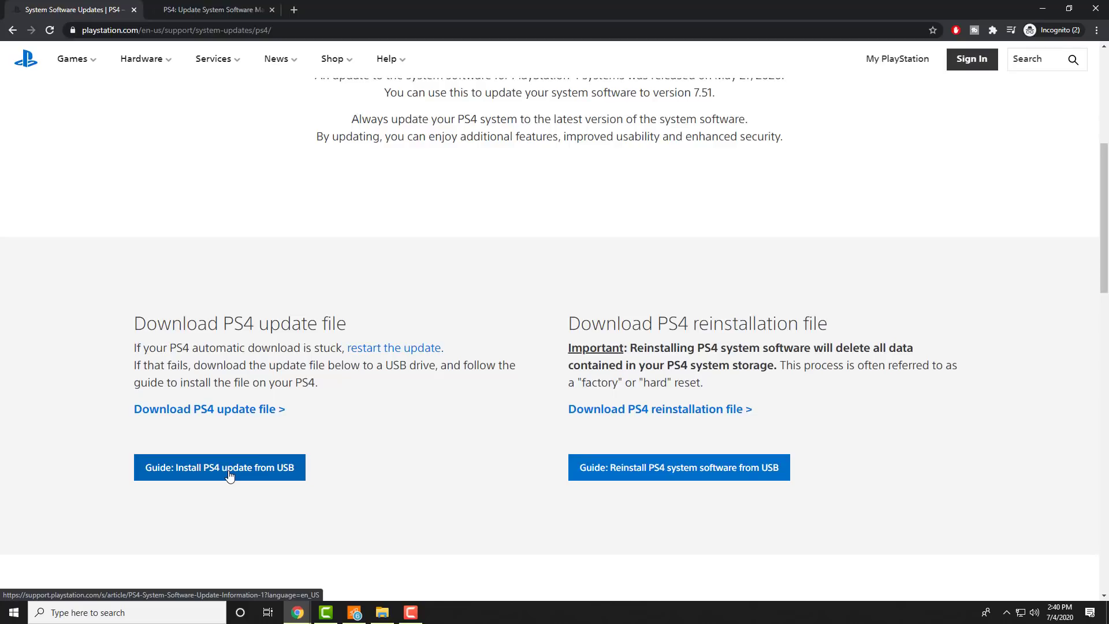
{"action": "mouse_move", "coordinate": [158, 410]}
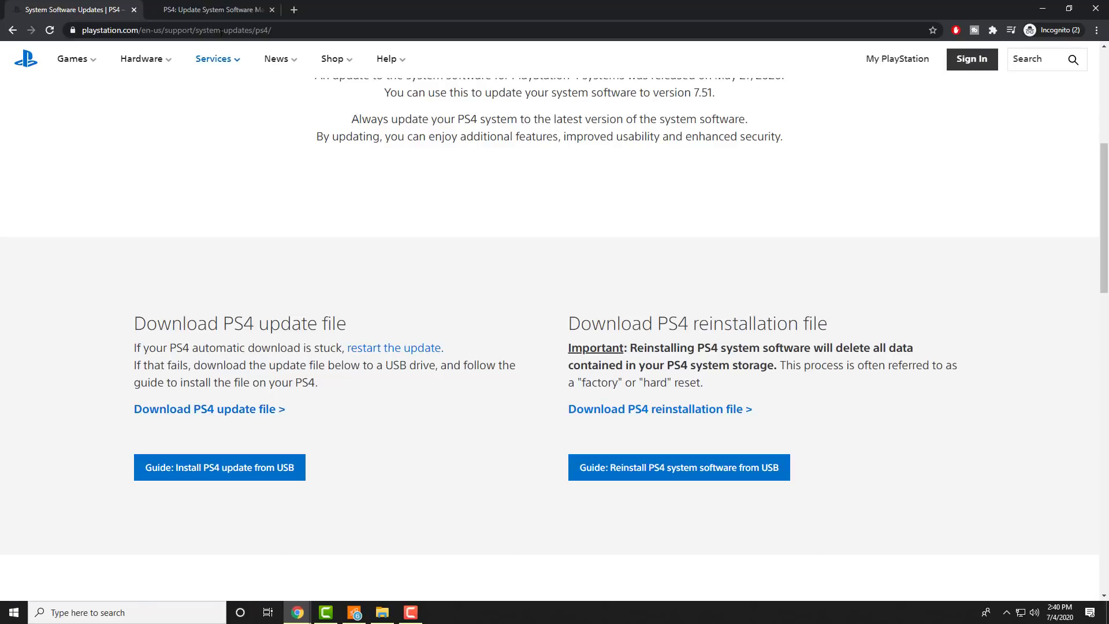
{"action": "scroll", "scroll_direction": "up", "scroll_amount": 3}
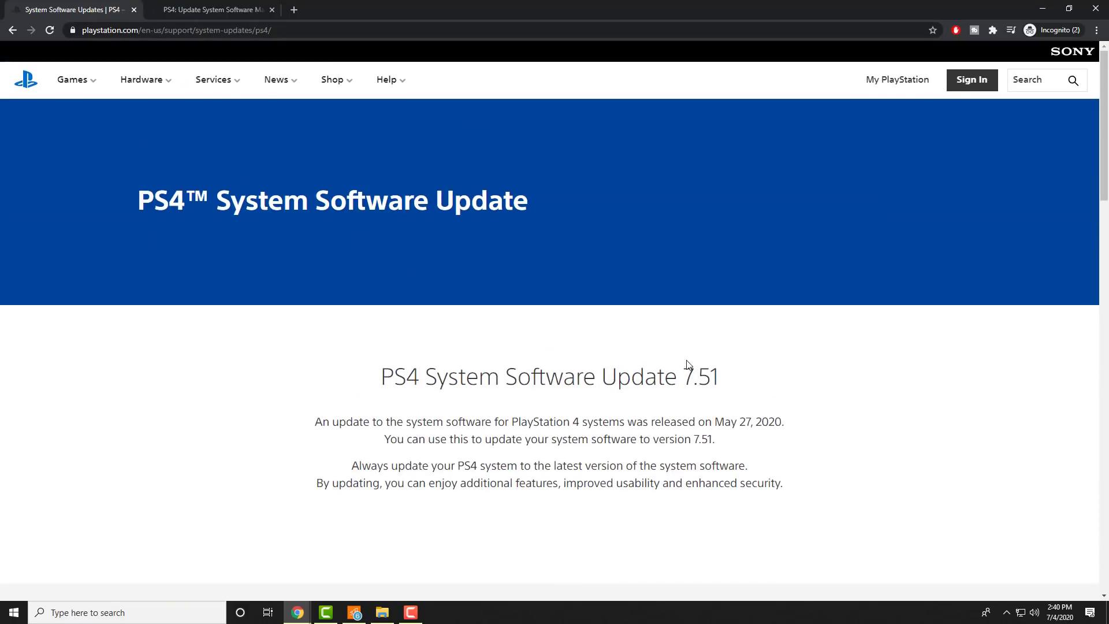
{"action": "scroll", "scroll_direction": "down", "scroll_amount": 3}
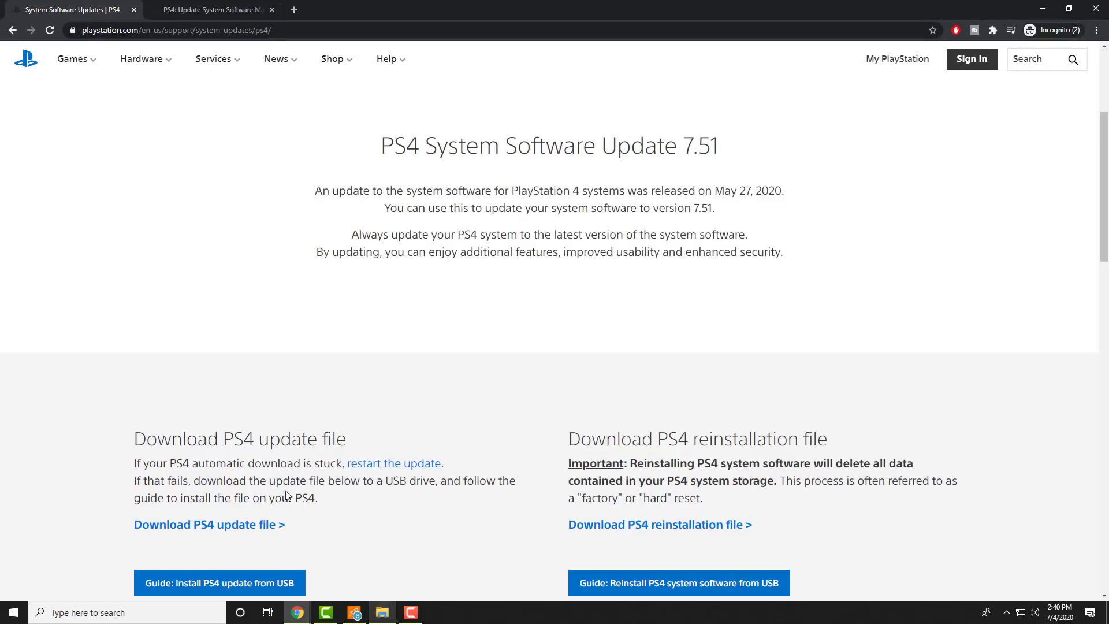
{"action": "mouse_move", "coordinate": [239, 454]}
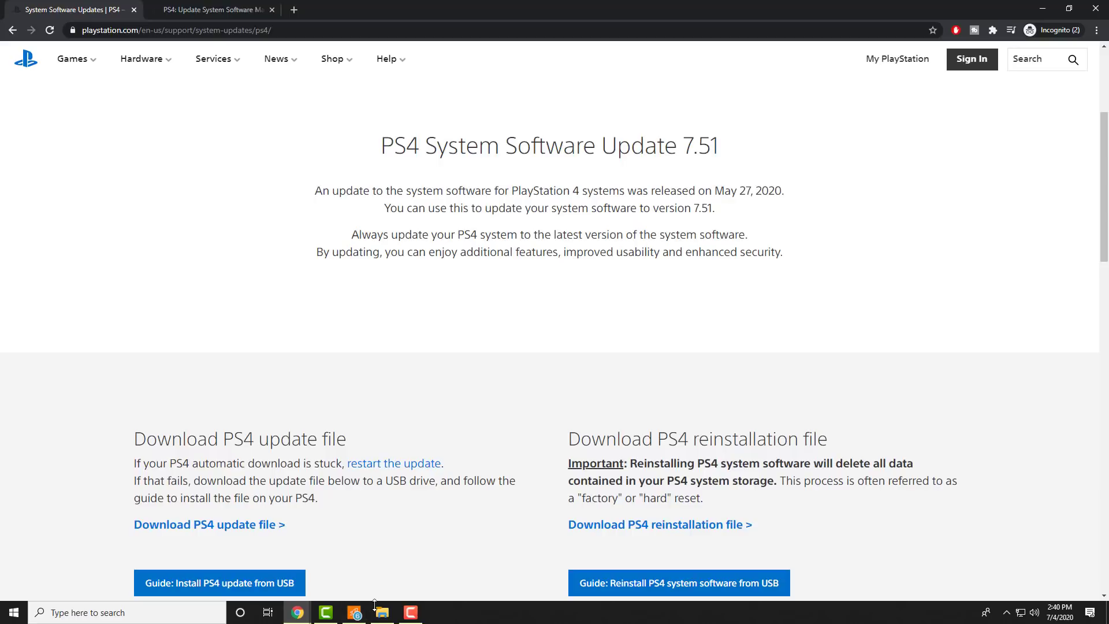
{"action": "left_click", "coordinate": [381, 612]}
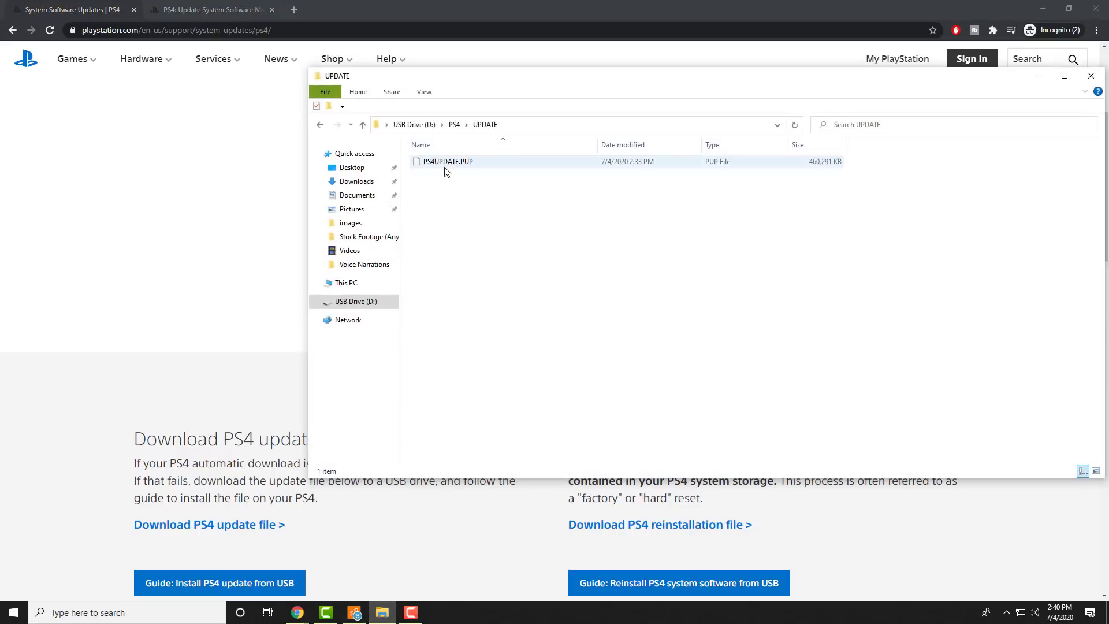
{"action": "mouse_move", "coordinate": [447, 161]}
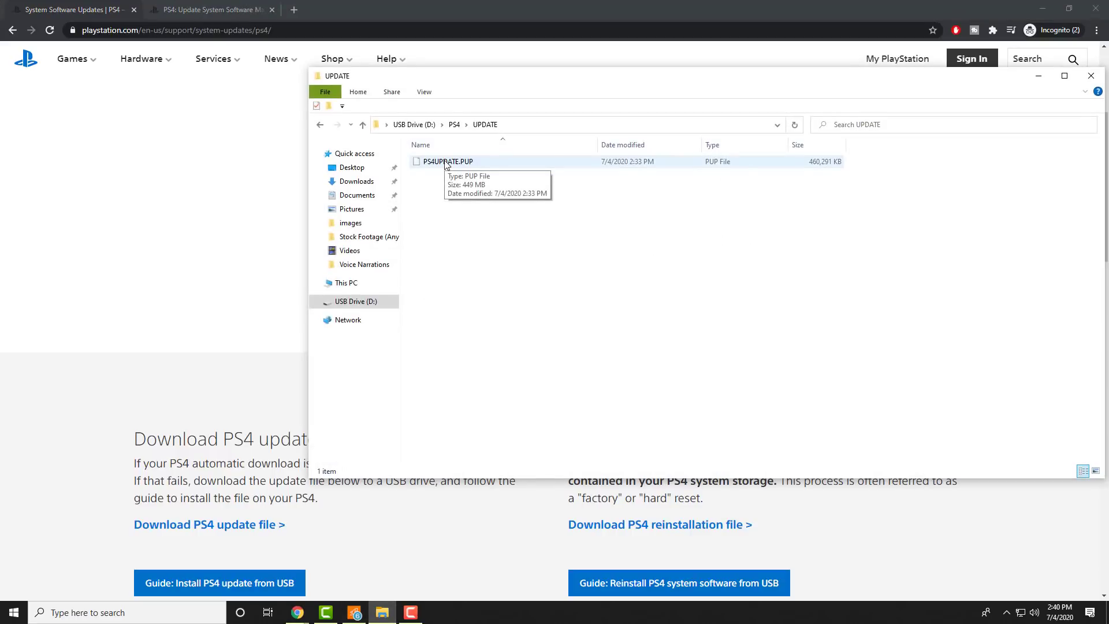